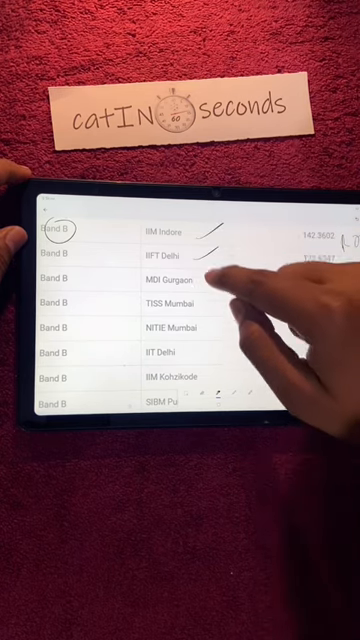
{"action": "left_click", "coordinate": [156, 250]}
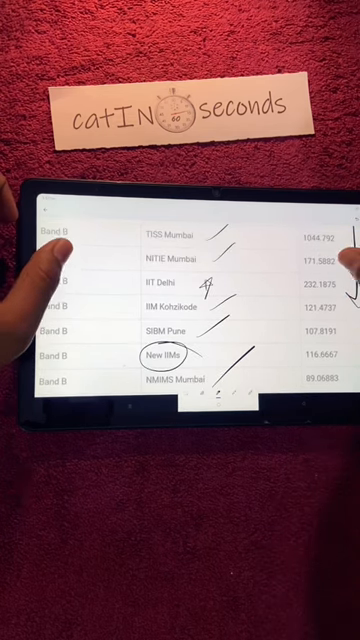
{"action": "scroll", "scroll_direction": "down", "scroll_amount": 3}
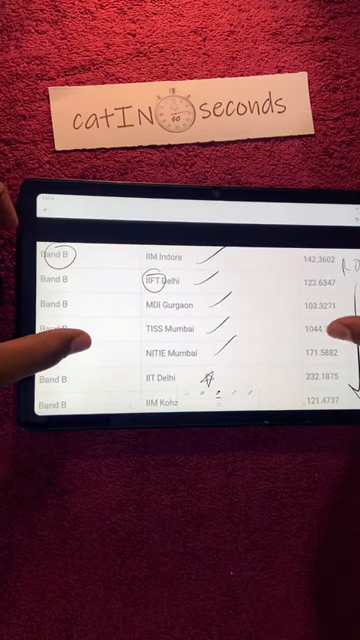